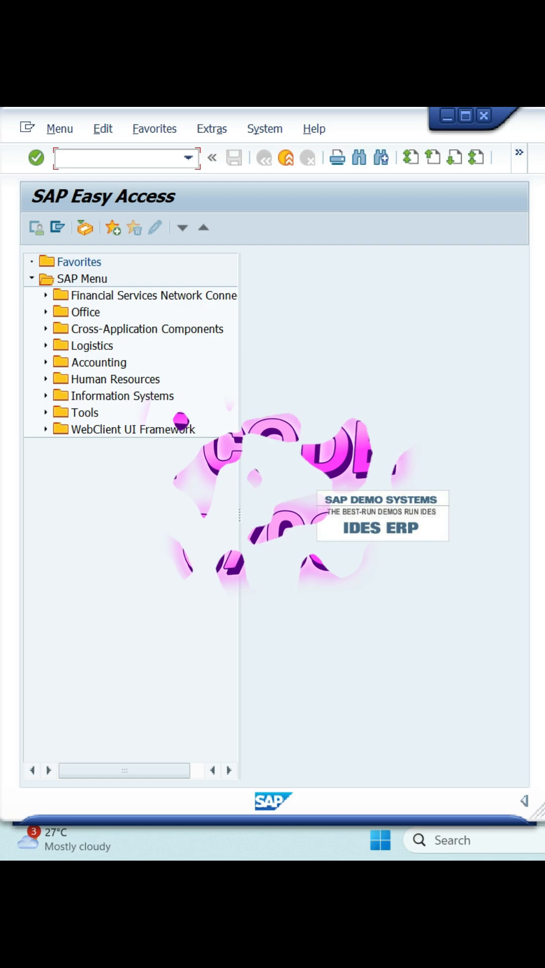
Step: Run transaction OX08 to list the existing purchasing organizations
type("OX08")
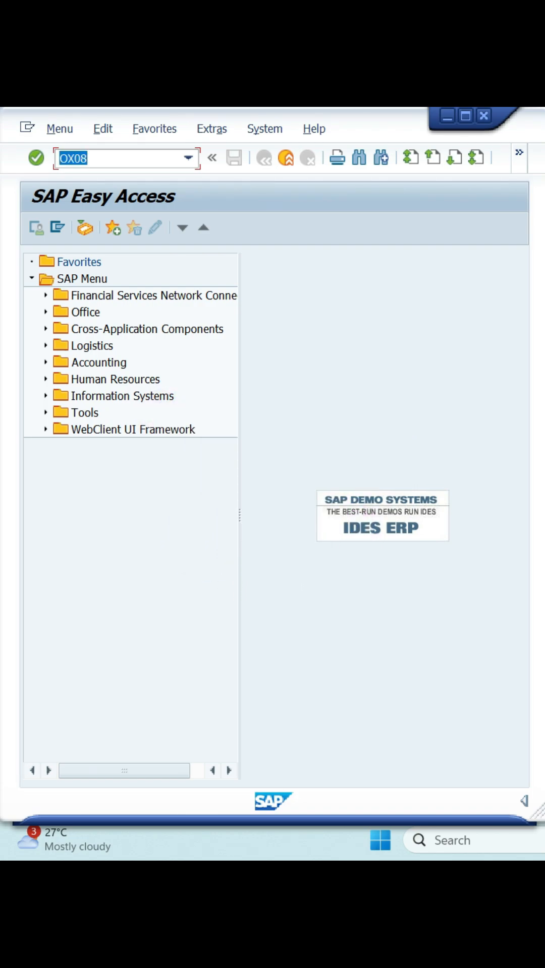
key("Enter")
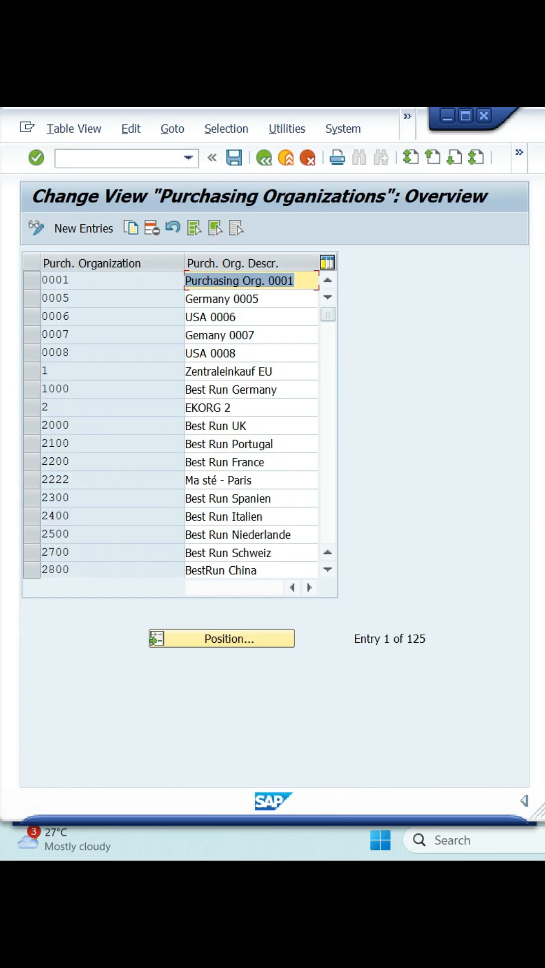
mouse_move(83, 228)
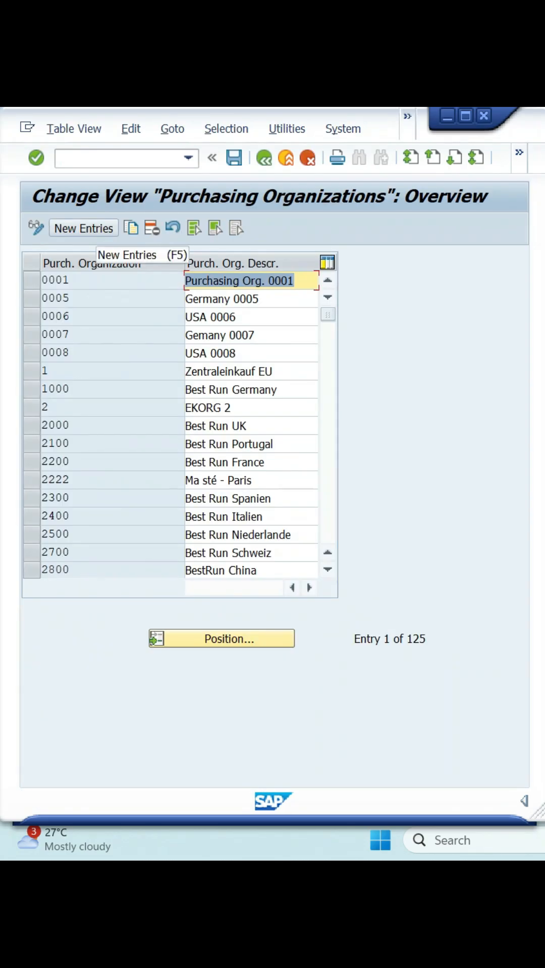
Step: Begin a blank New Entries screen for purchasing organizations
left_click(84, 228)
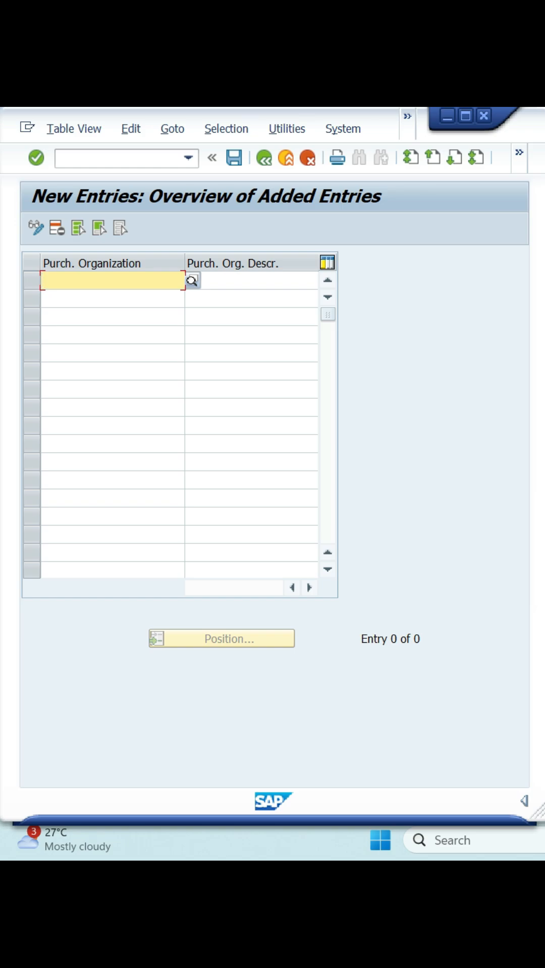
Step: Enter purchasing organization RB02 with description 'Reckit Purch Org 2'
left_click(191, 282)
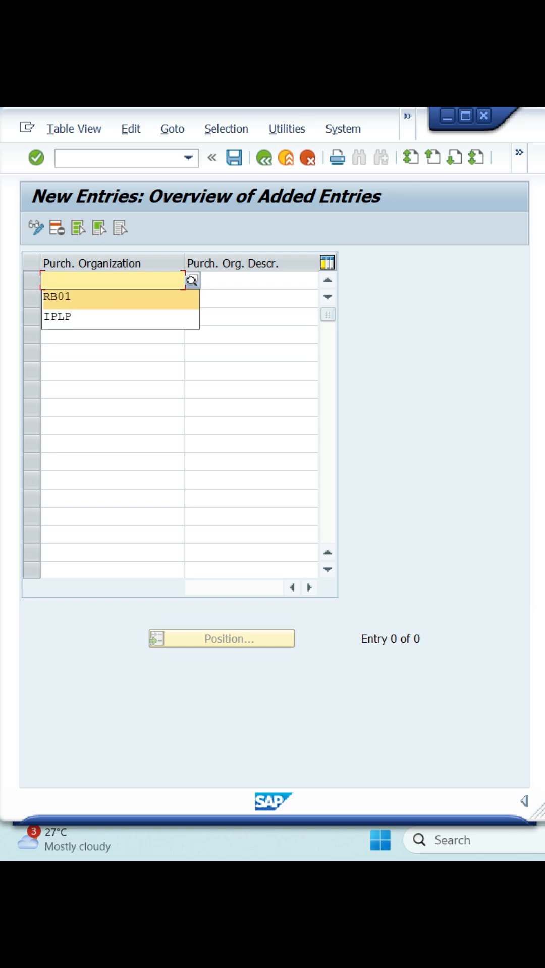
type("RB02")
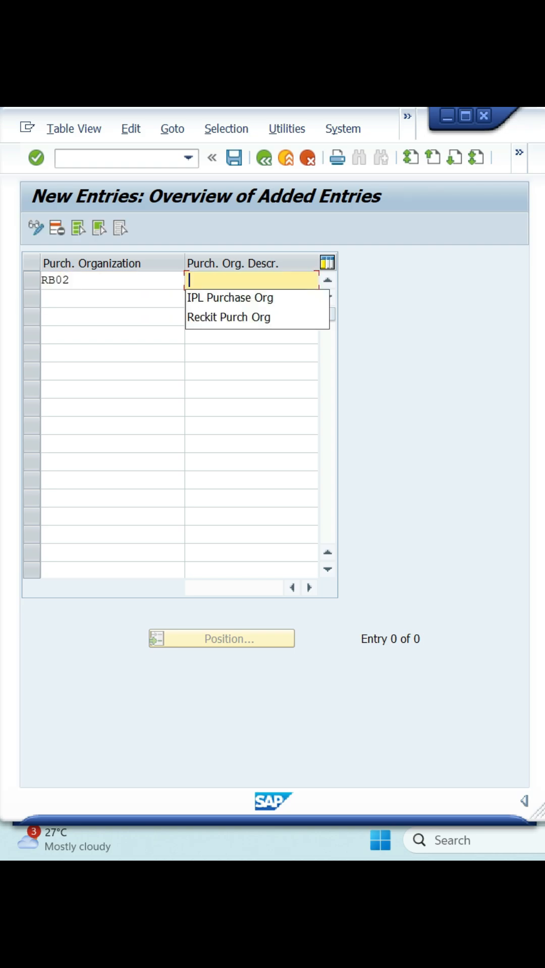
left_click(229, 317)
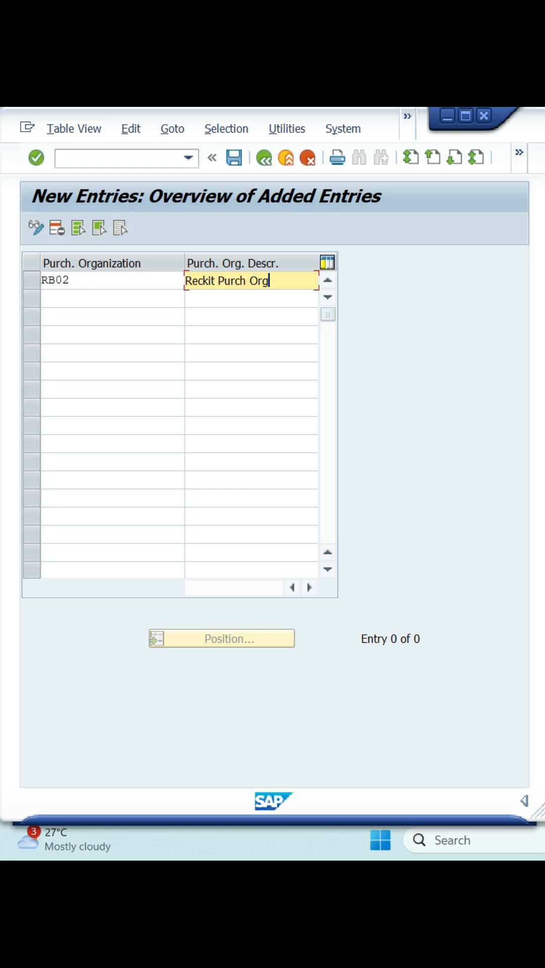
type("2")
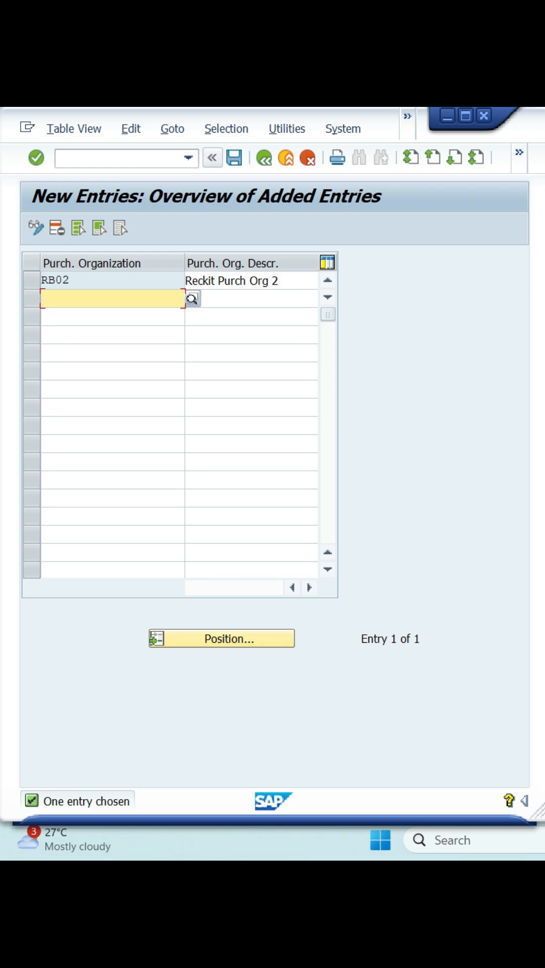
Step: Save RB02 under customizing request EH7K900319
left_click(234, 157)
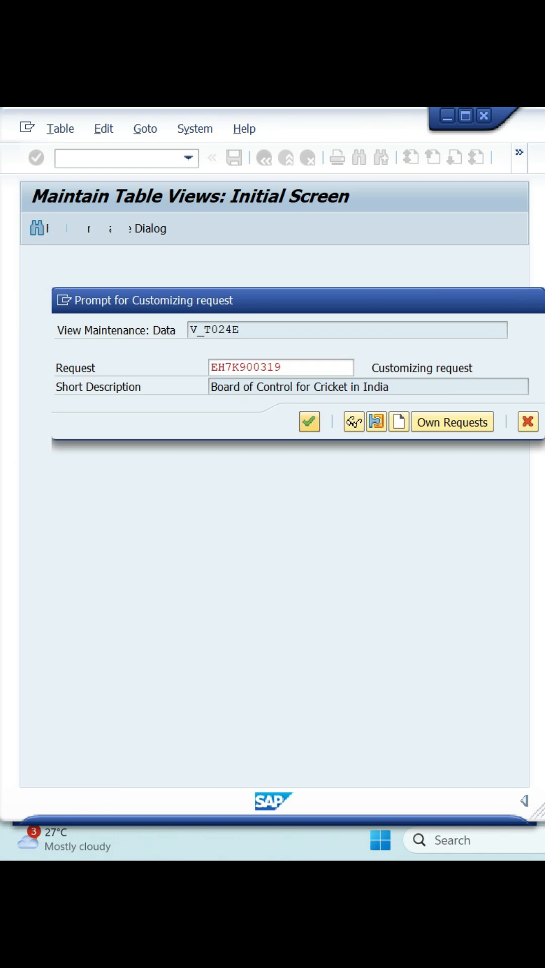
left_click(309, 422)
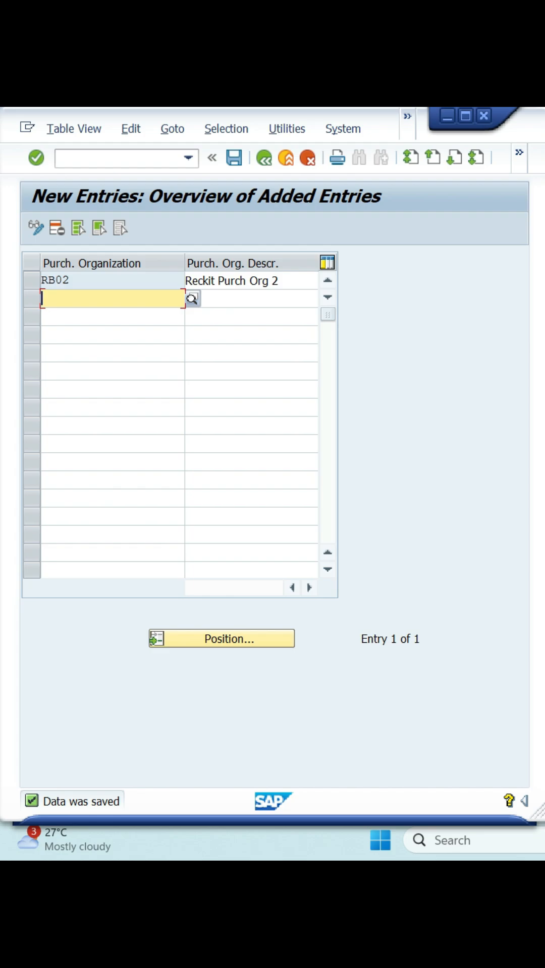